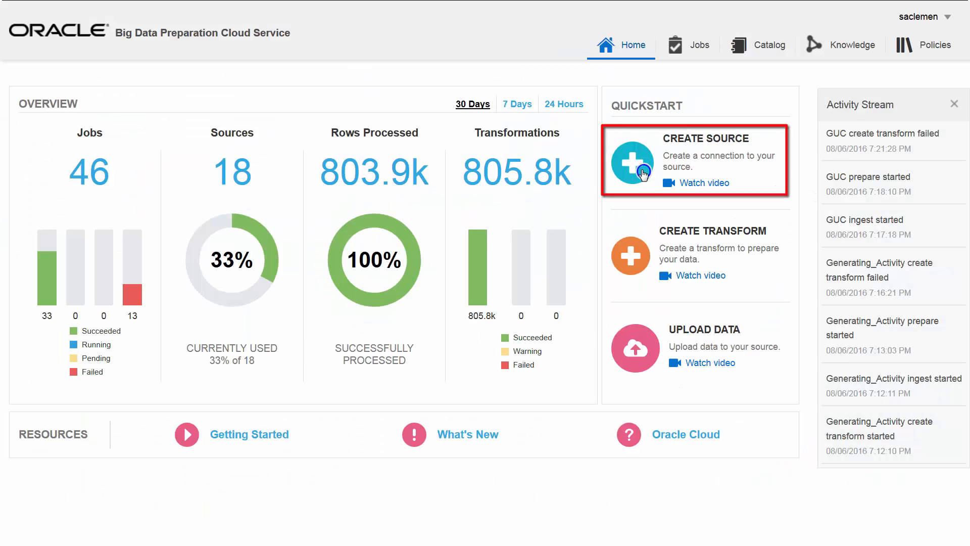
Begin a new data source from Quickstart and name it Cloud_Data_Source.
left_click(630, 162)
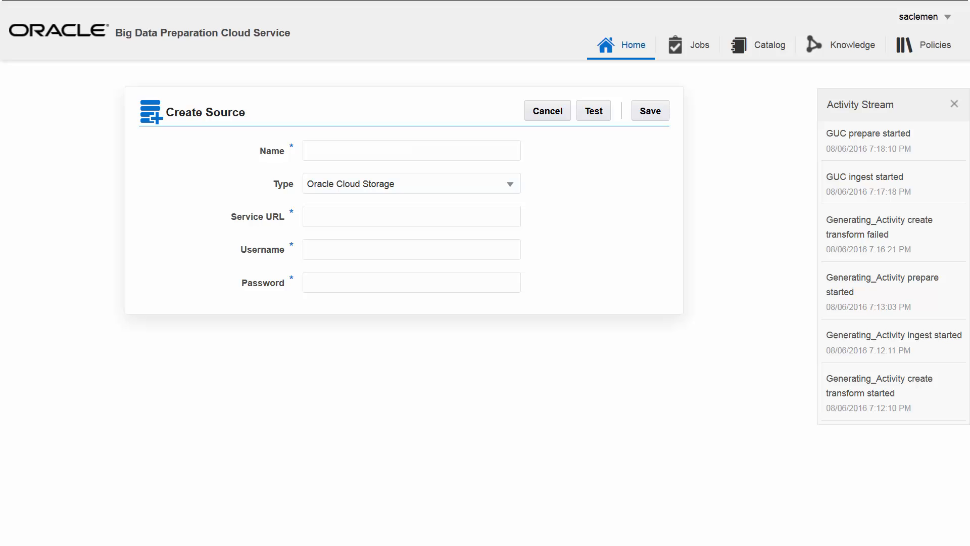
type("Cloud")
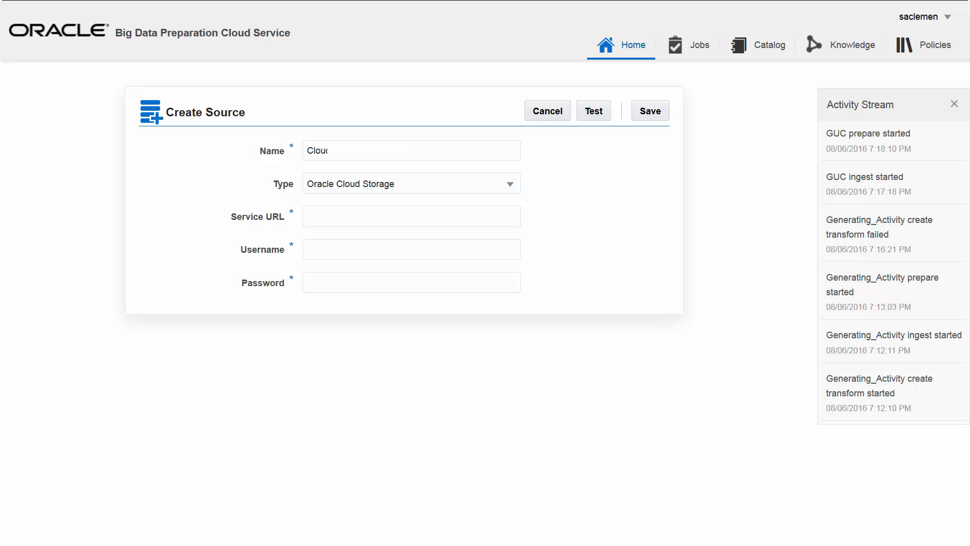
type("Cloud_Data_Source")
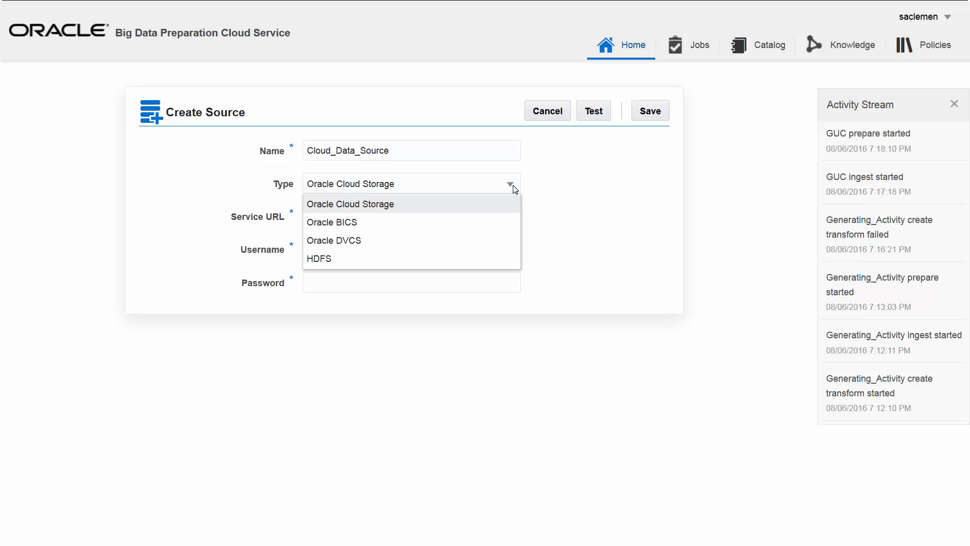
Choose Oracle Cloud Storage as the type and fill in the service URL, username and password.
left_click(350, 203)
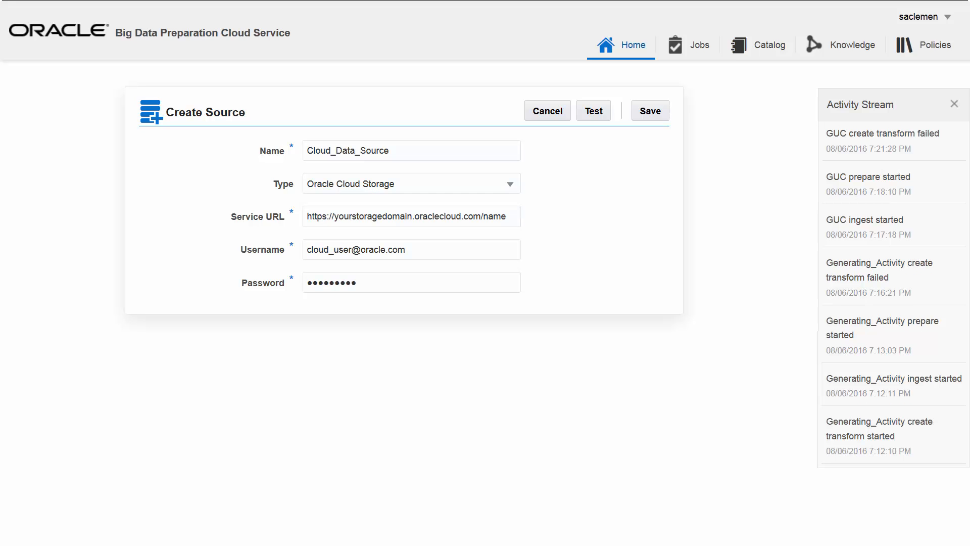
left_click(412, 250)
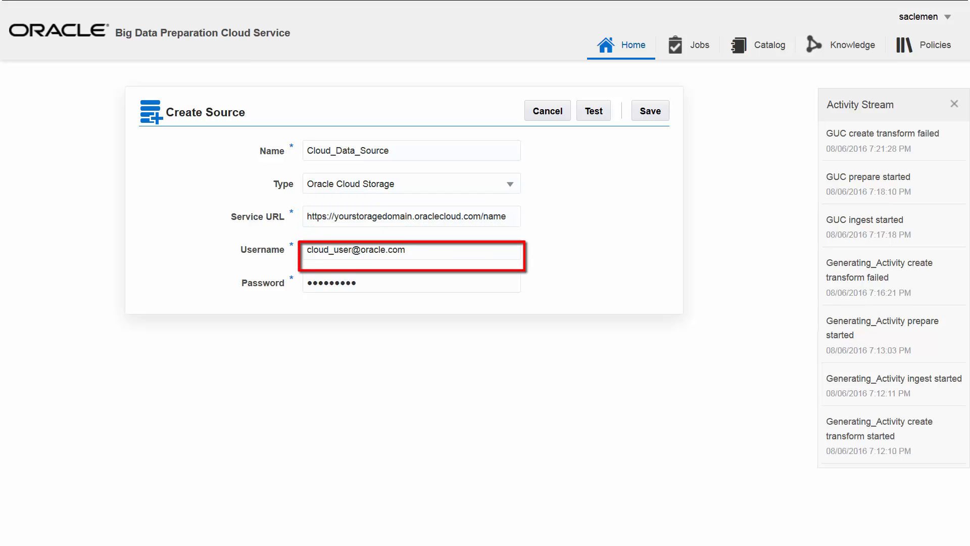
left_click(412, 282)
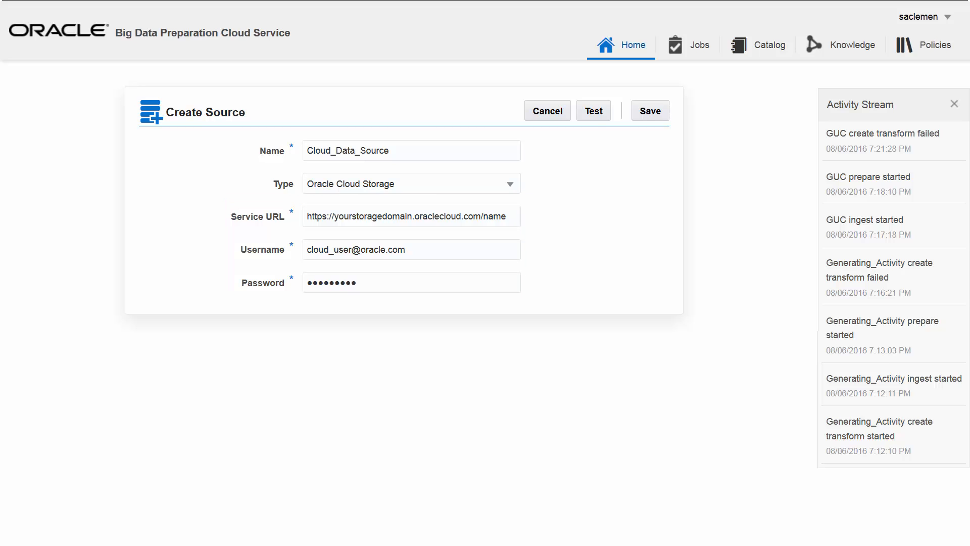
Run the connection test and confirm 'Test connection successful!' appears.
left_click(593, 110)
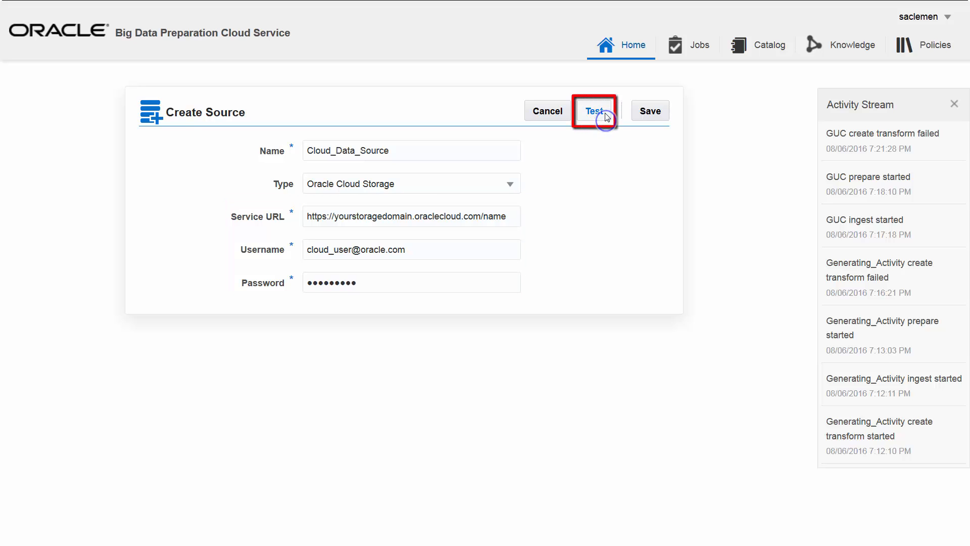
left_click(595, 111)
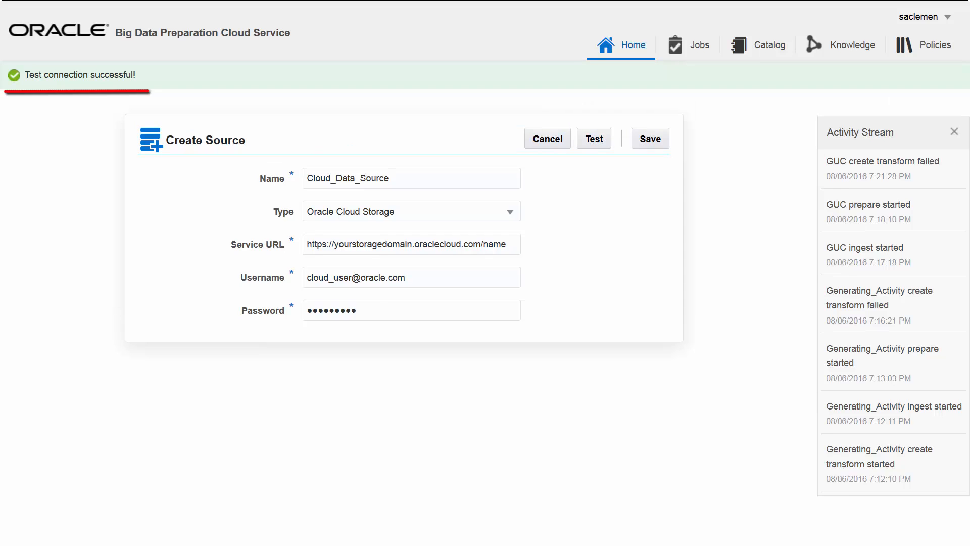